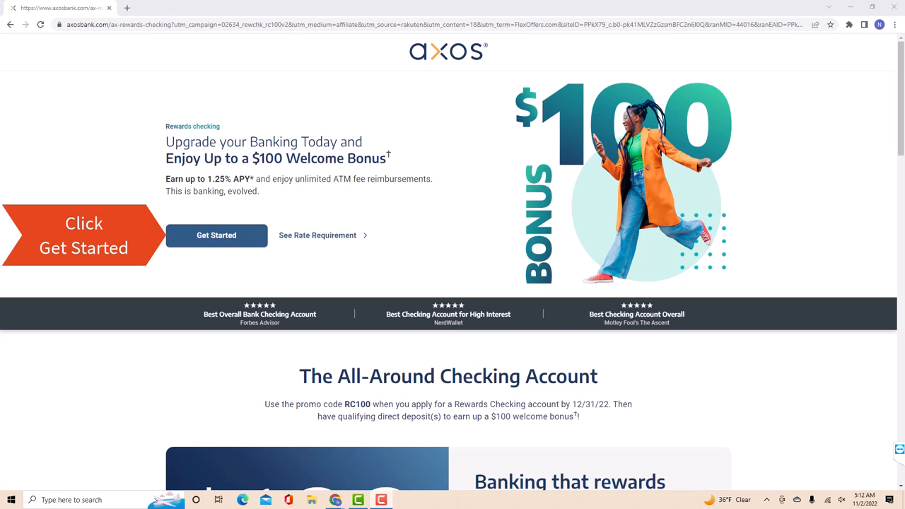
Step: Begin a Rewards Checking application and add a High Yield Savings account to it
click(217, 234)
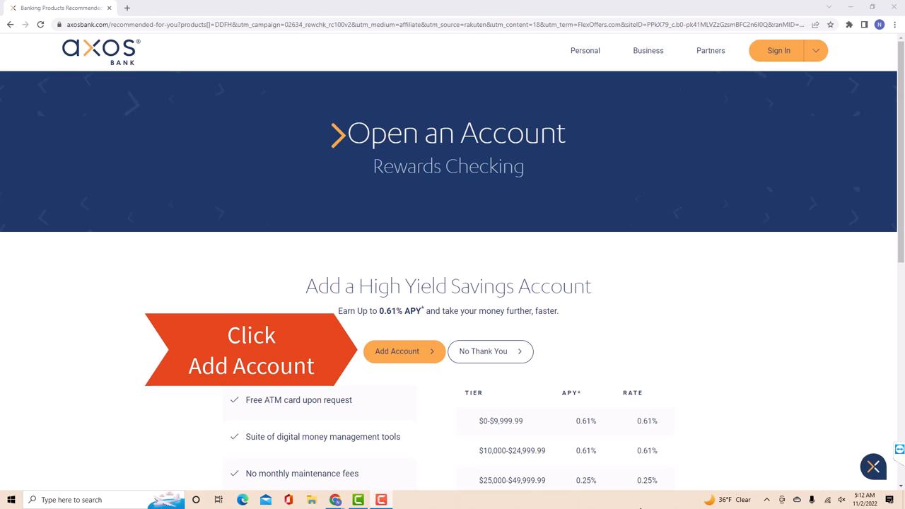
click(404, 351)
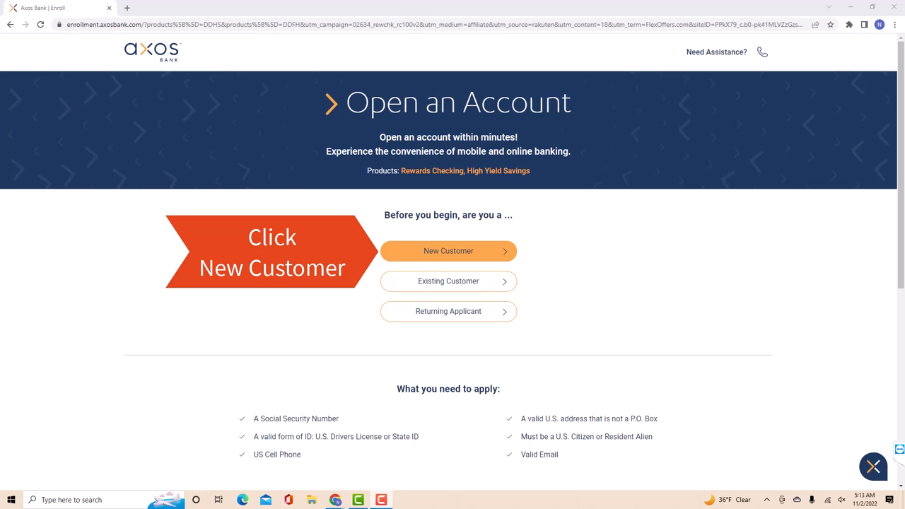
Step: Apply as a new customer, accept the consent terms and create the login to start
click(447, 251)
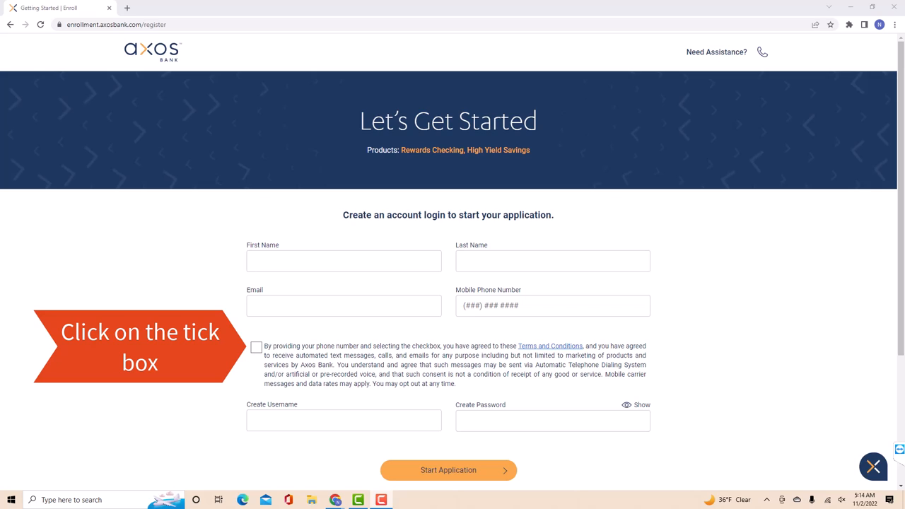
click(255, 346)
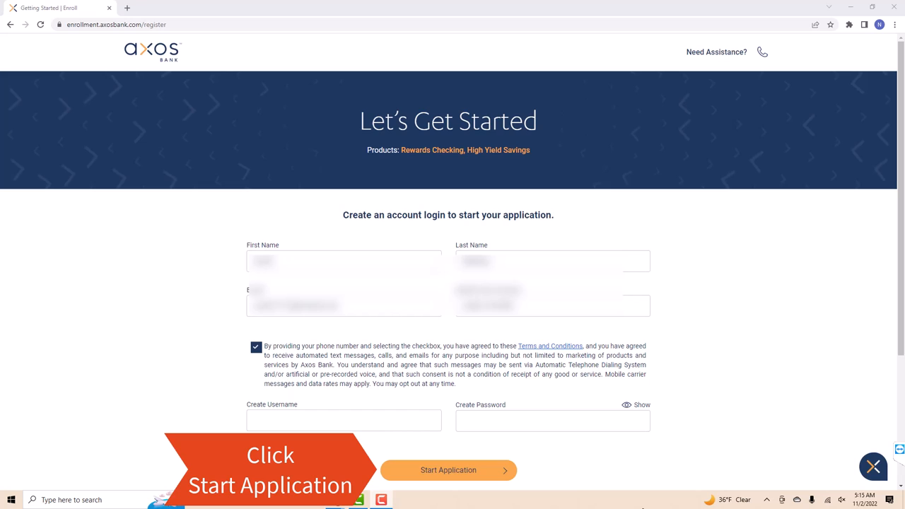
click(447, 469)
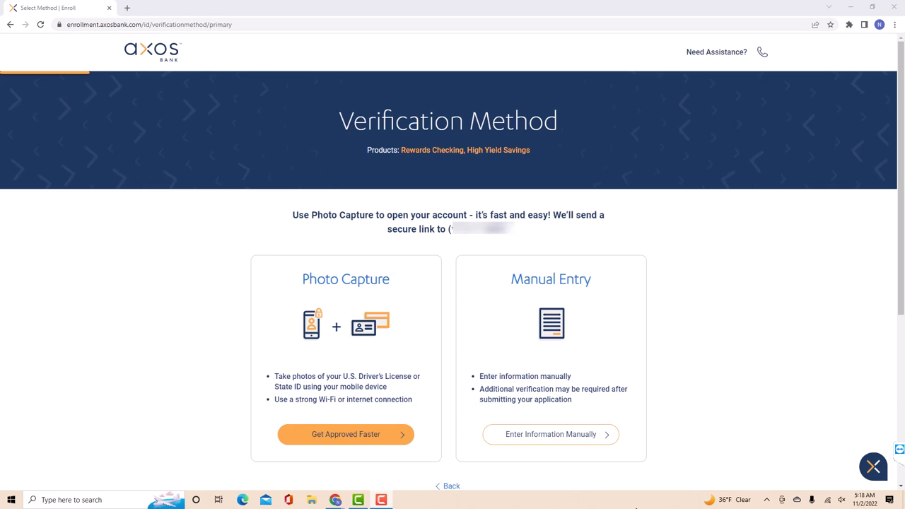
Step: Choose Photo Capture (Get Approved Faster) as the identity verification method
click(345, 434)
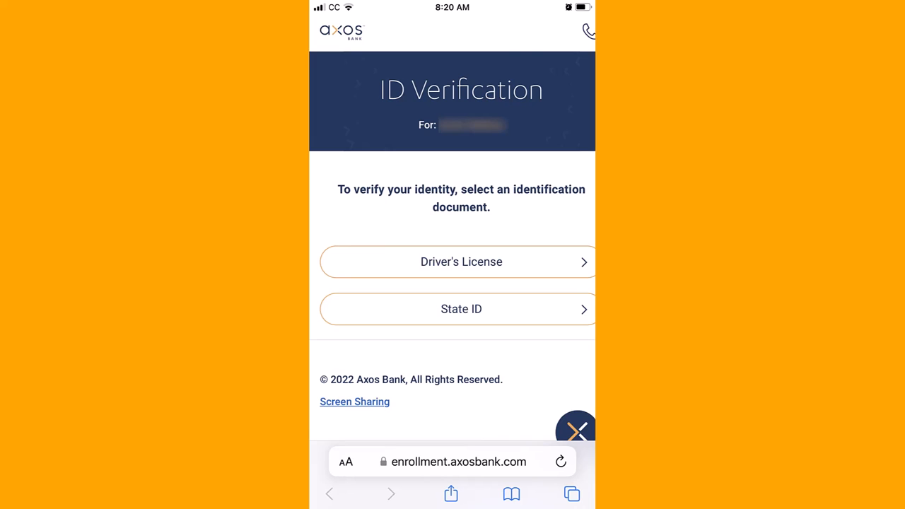
Step: On the phone, verify with a driver's license: capture its front, back and a selfie
click(460, 261)
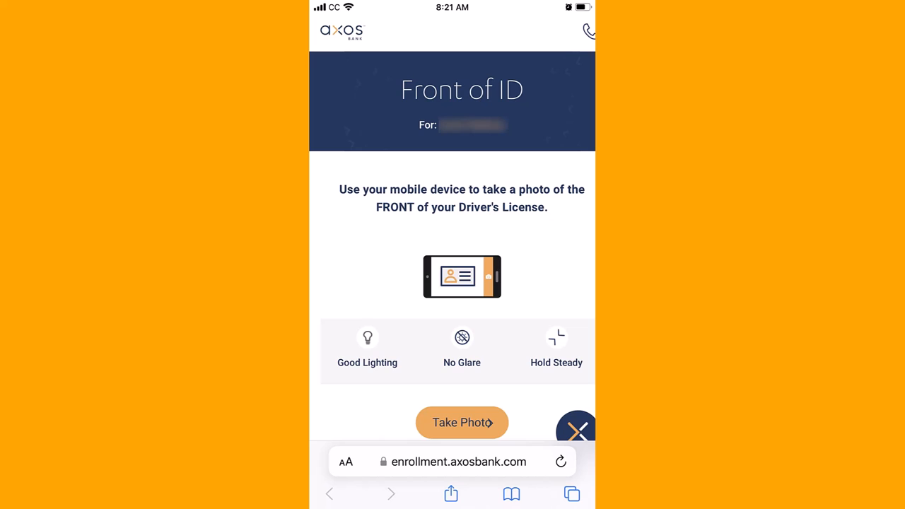
click(460, 421)
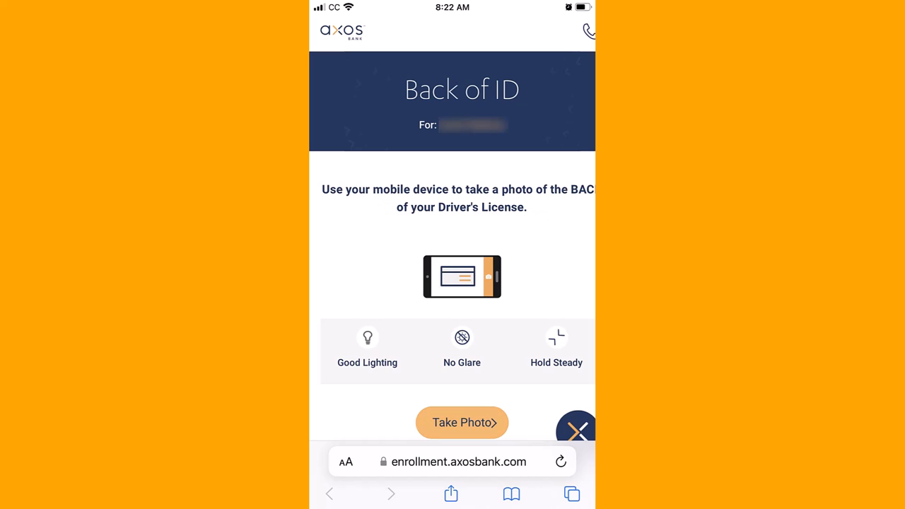
click(460, 421)
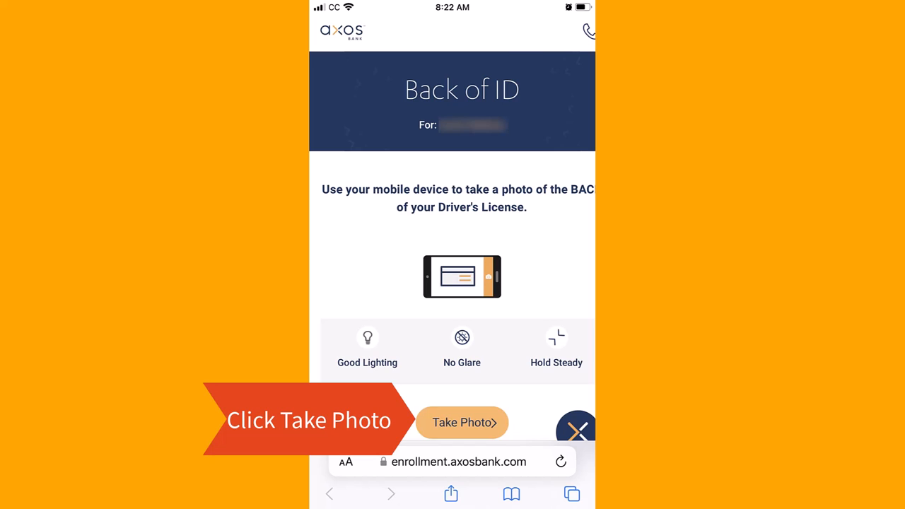
click(460, 422)
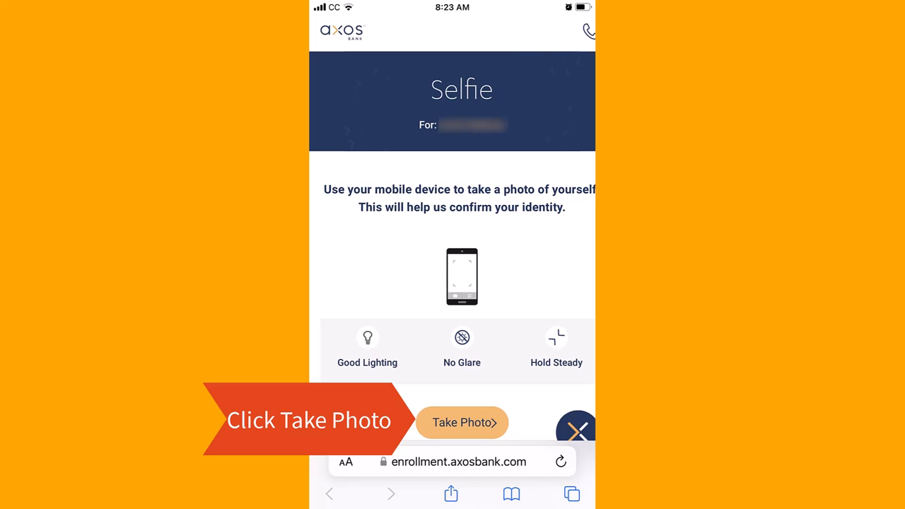
click(461, 421)
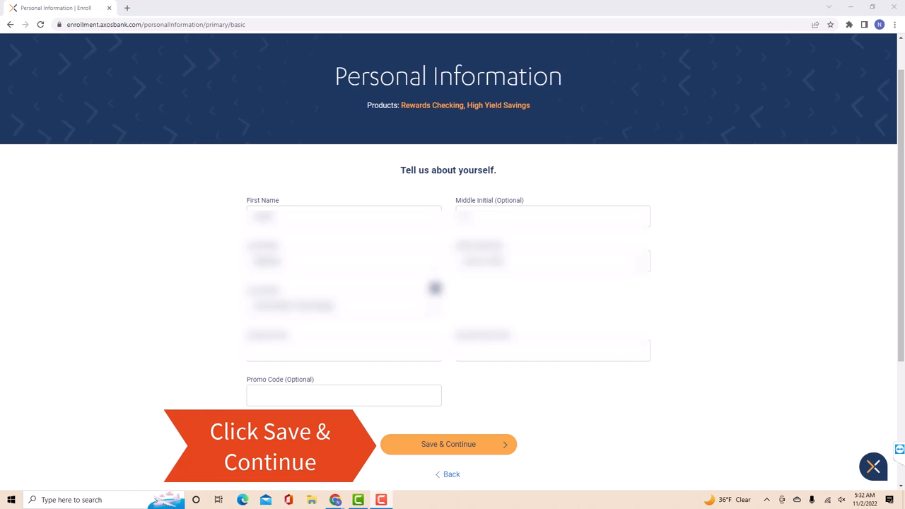
Step: Save the Personal Information form, then save the home address details
click(446, 444)
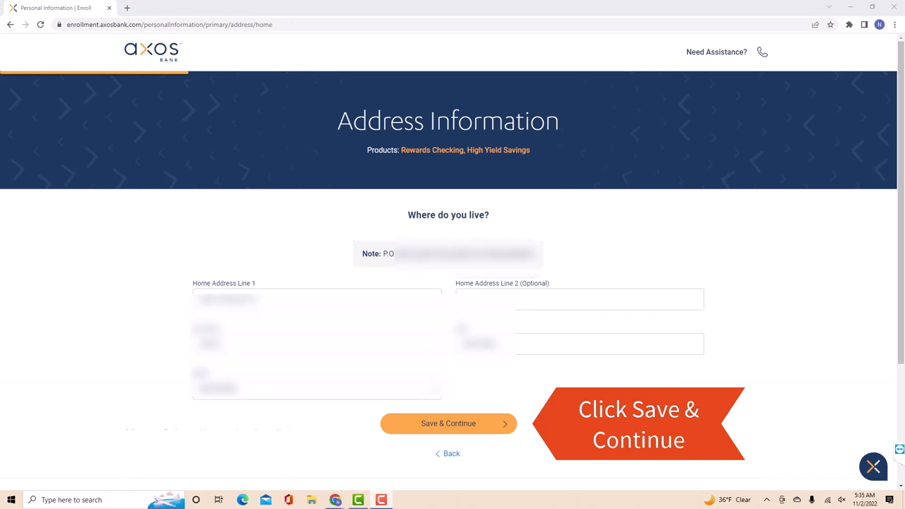
click(447, 424)
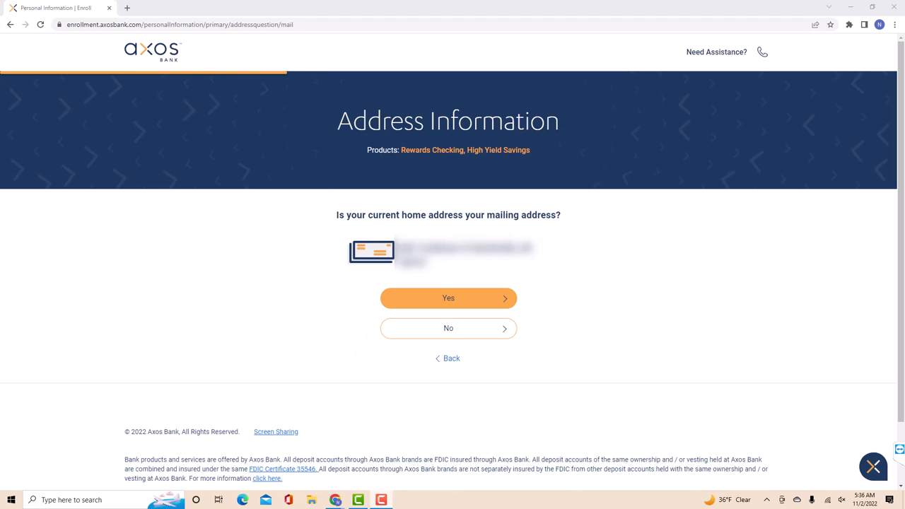
Step: Confirm home address as mailing address, accept taxpayer certification, save license details, and reach Review & Submit
click(447, 297)
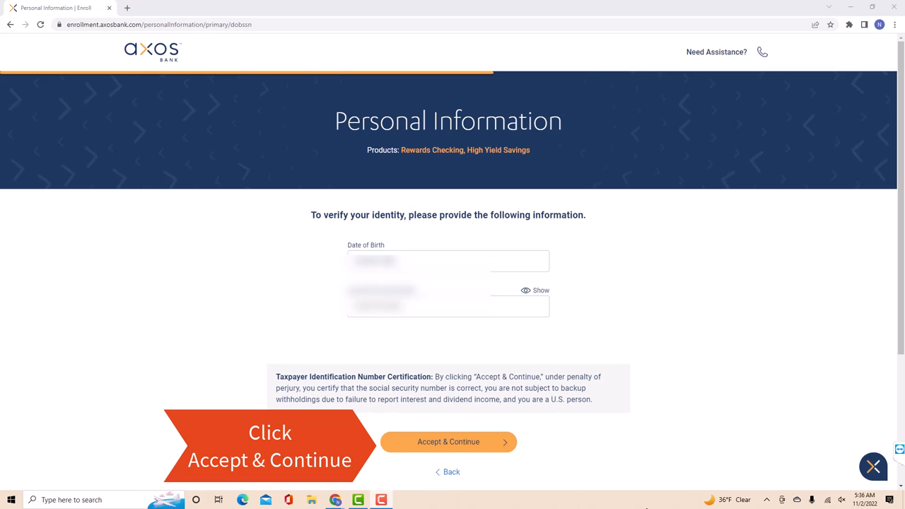
click(448, 441)
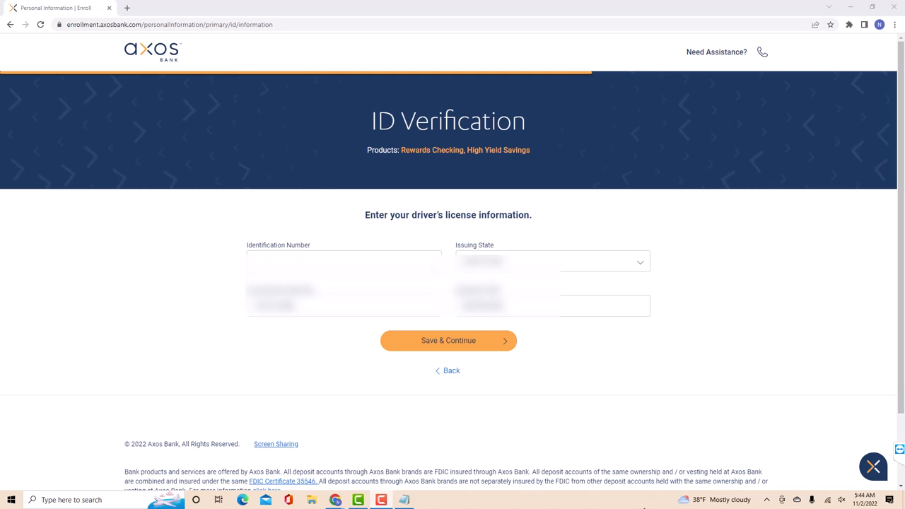
click(448, 340)
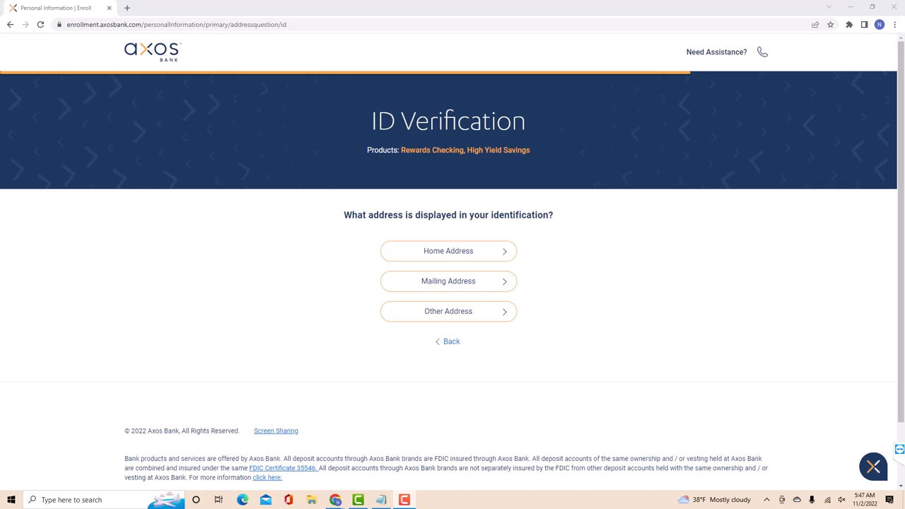
click(448, 251)
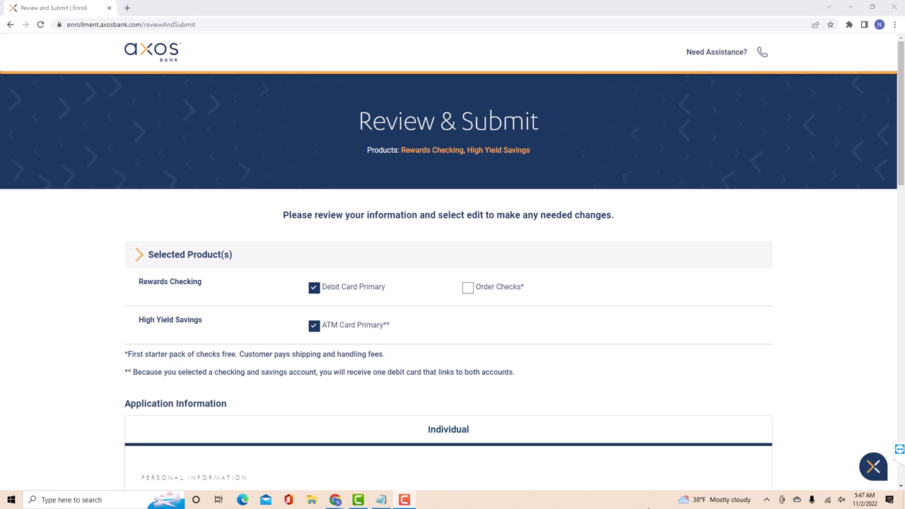
scroll(down, 3)
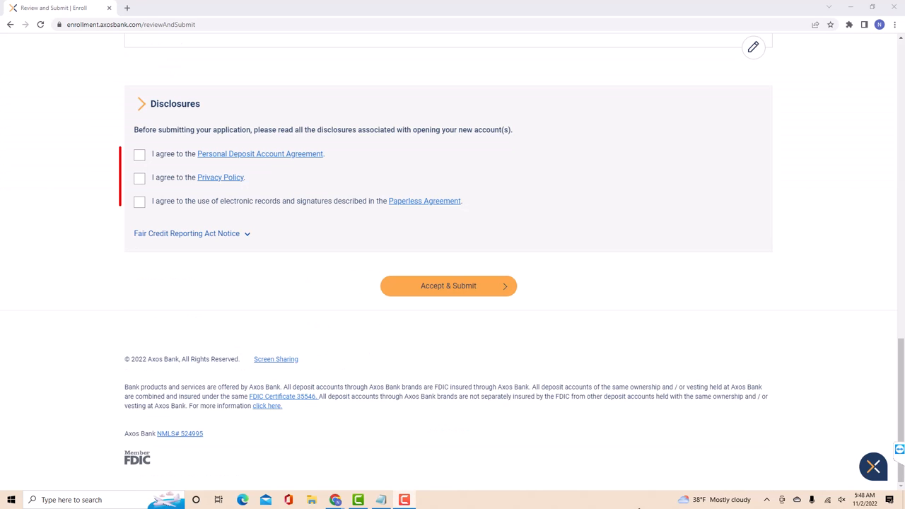